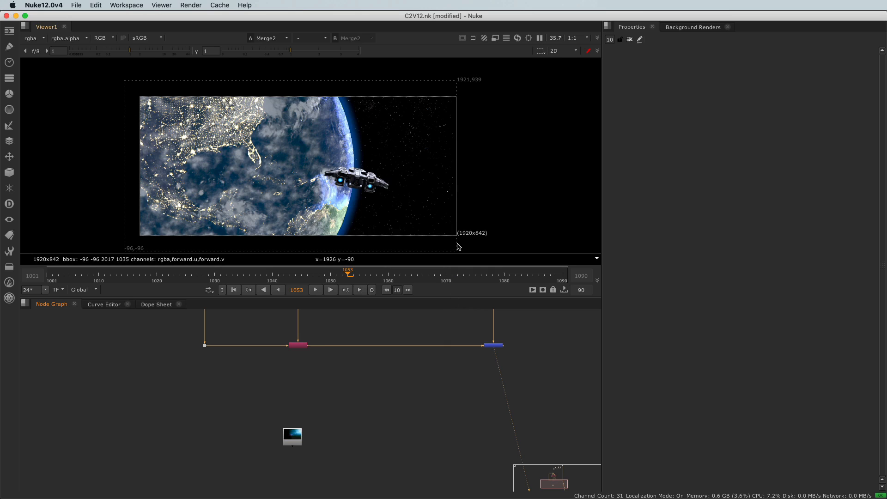
pyautogui.moveTo(459, 239)
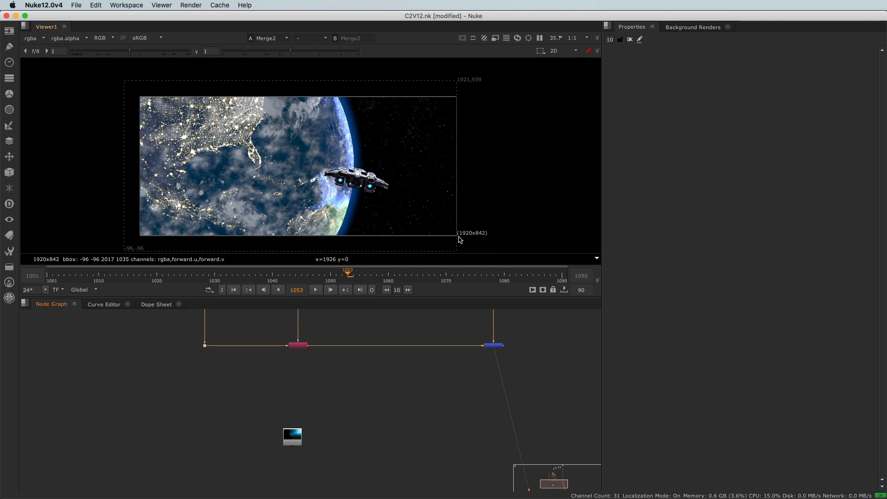
pyautogui.moveTo(479, 239)
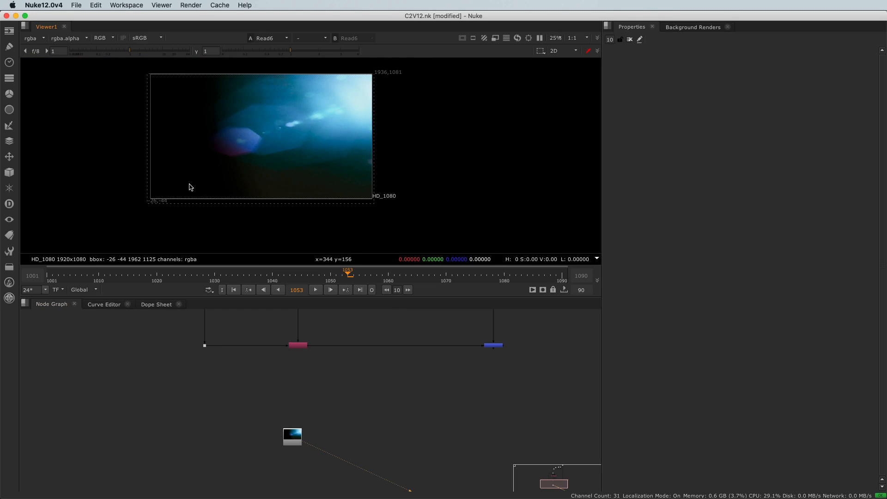
pyautogui.moveTo(418, 132)
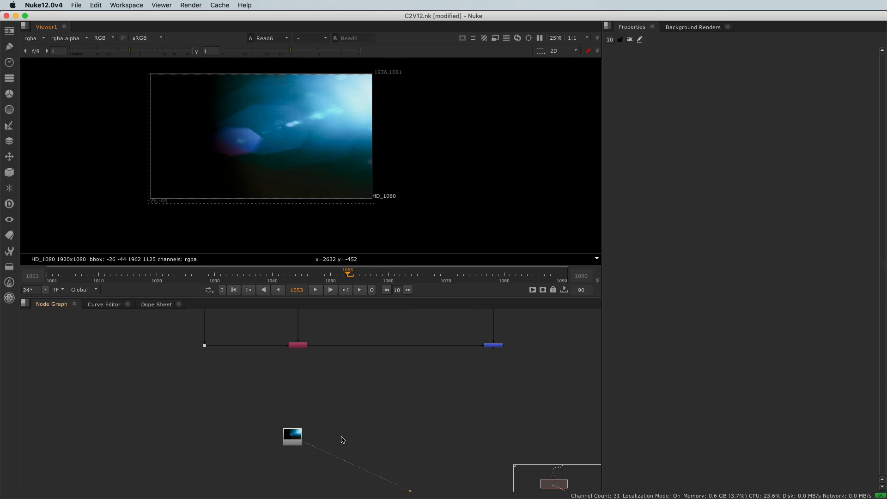
pyautogui.moveTo(146, 190)
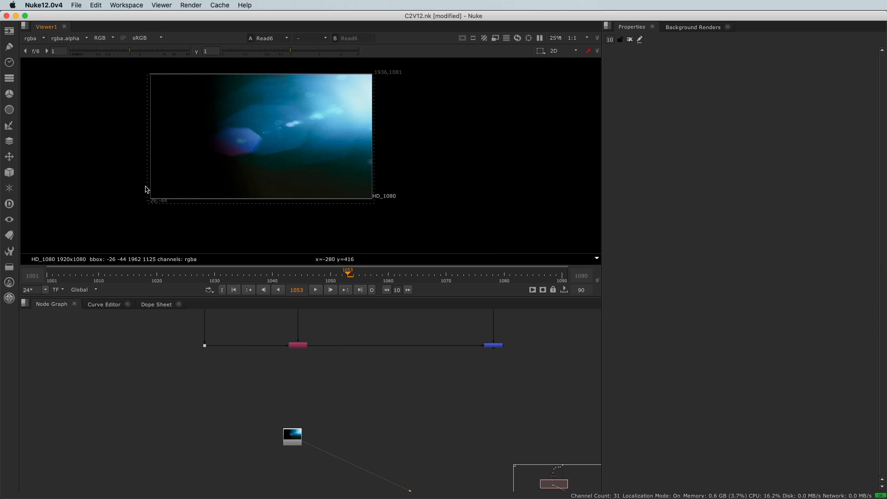
# Nudge the lens-flare Read node slightly up and left in the Node Graph
pyautogui.moveTo(292, 434); pyautogui.dragTo(287, 418)
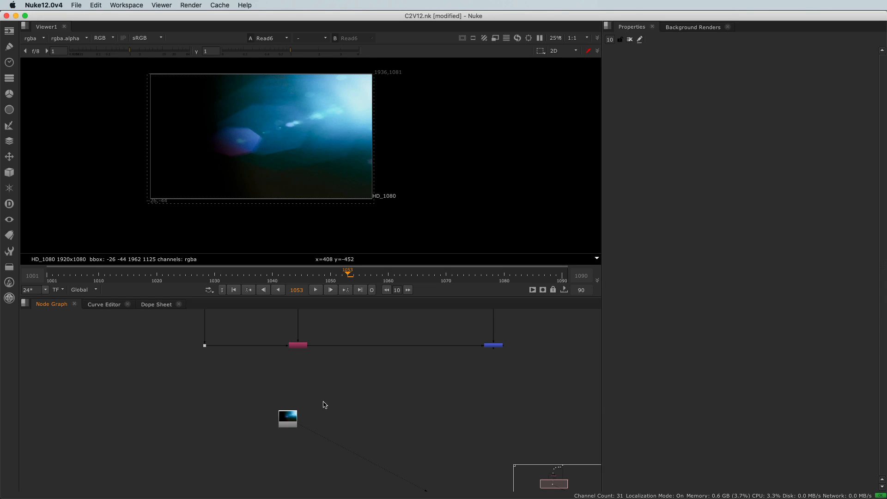
# Add a Reformat node after the lens-flare read and view its 1920x842 output
pyautogui.click(9, 156)
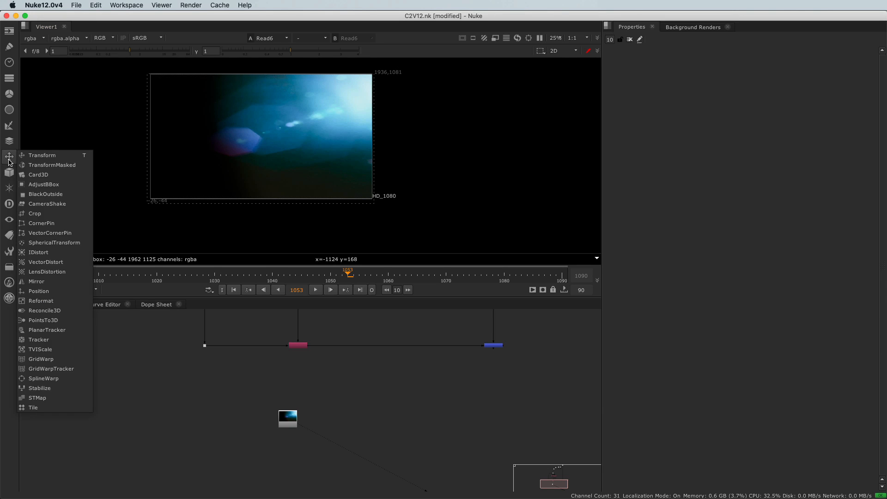
pyautogui.moveTo(47, 272)
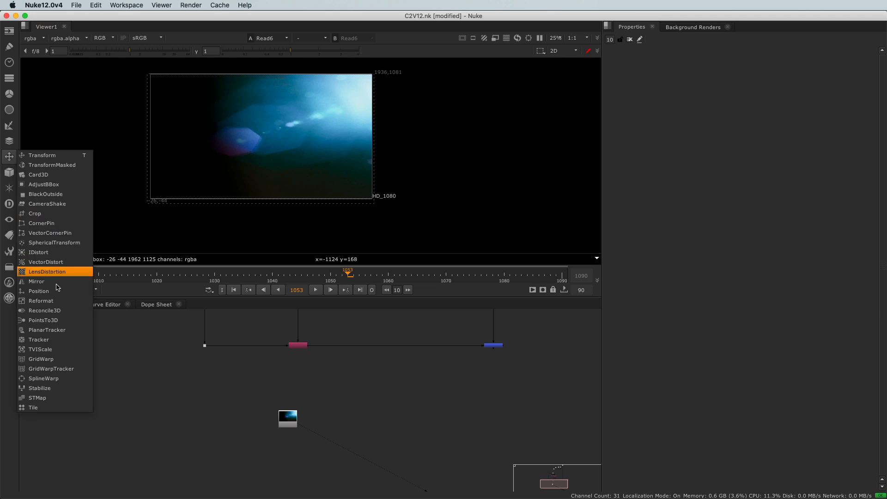
pyautogui.click(41, 300)
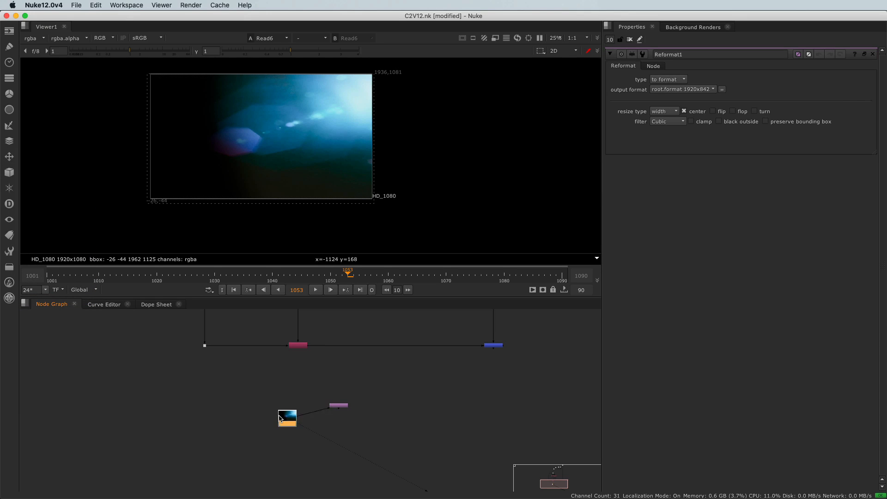
pyautogui.moveTo(287, 417); pyautogui.dragTo(268, 403)
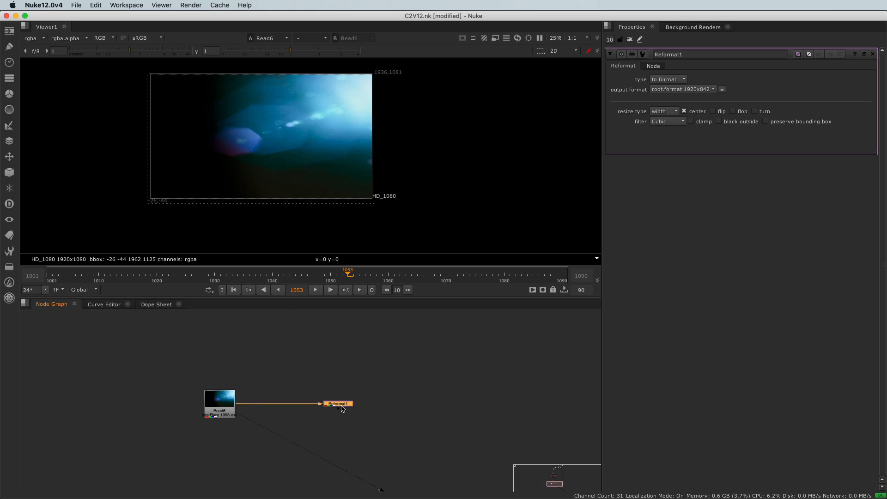
pyautogui.click(338, 404)
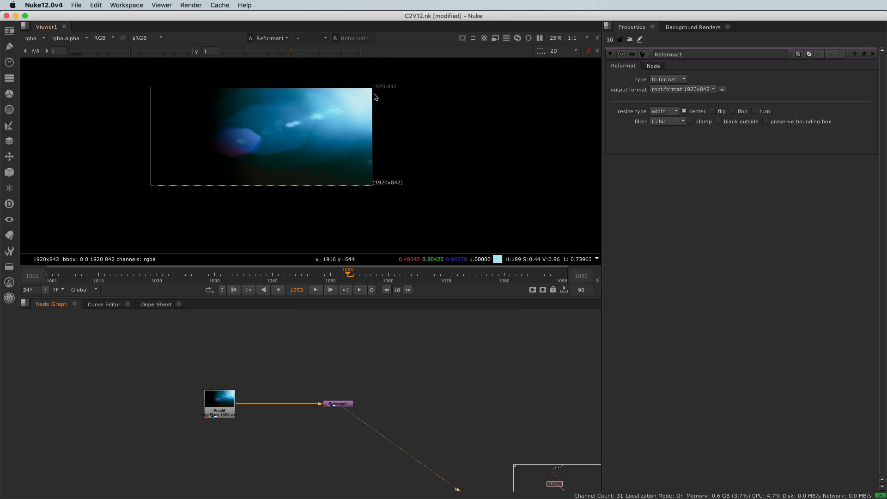
pyautogui.moveTo(363, 82)
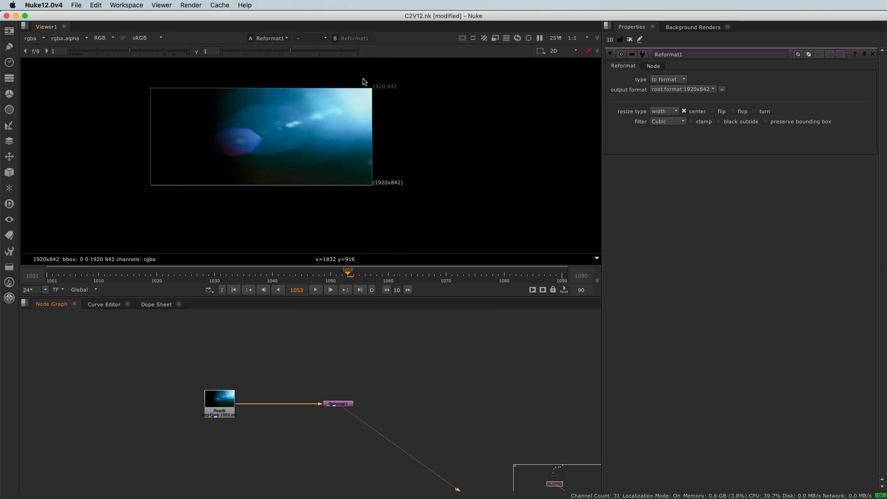
pyautogui.moveTo(382, 190)
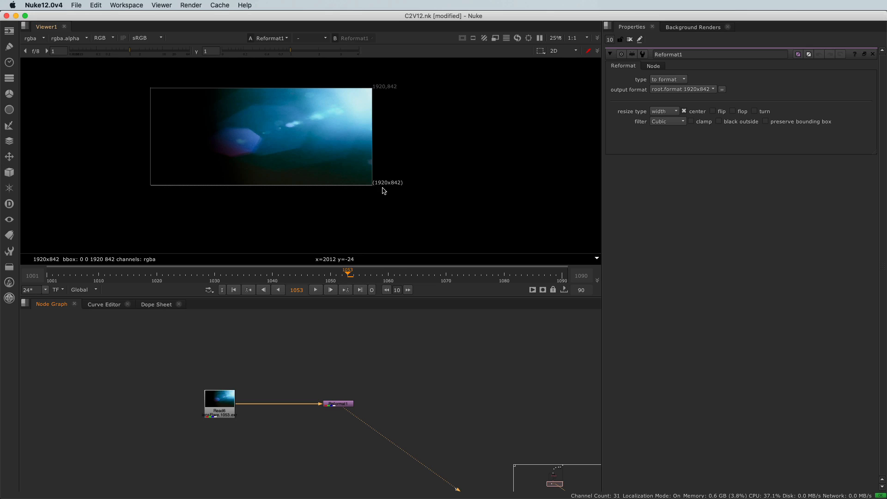
pyautogui.moveTo(396, 189)
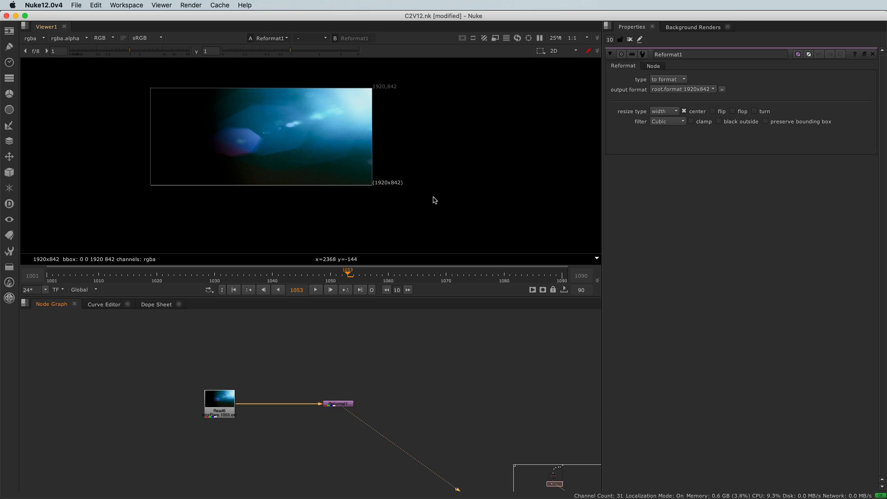
pyautogui.moveTo(385, 169)
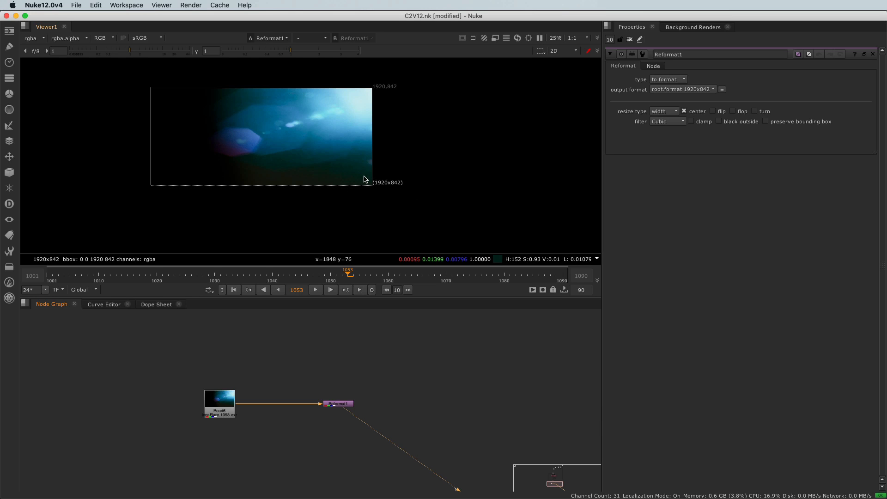
pyautogui.moveTo(687, 92)
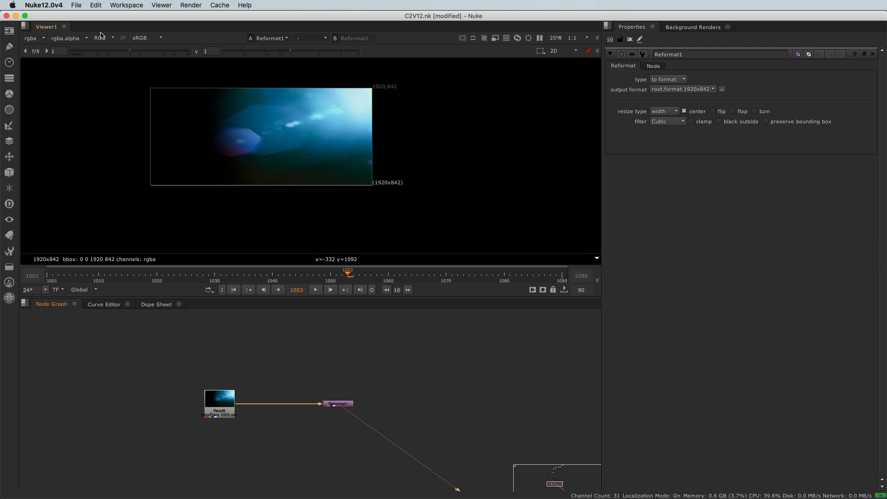
# Check the 1920x842 full-size format in Project Settings, then reselect Reformat1
pyautogui.click(95, 5)
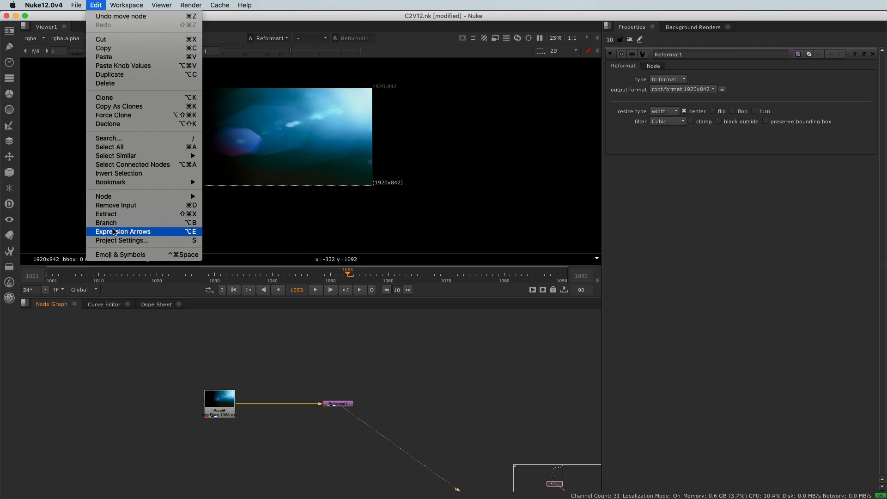
pyautogui.click(122, 240)
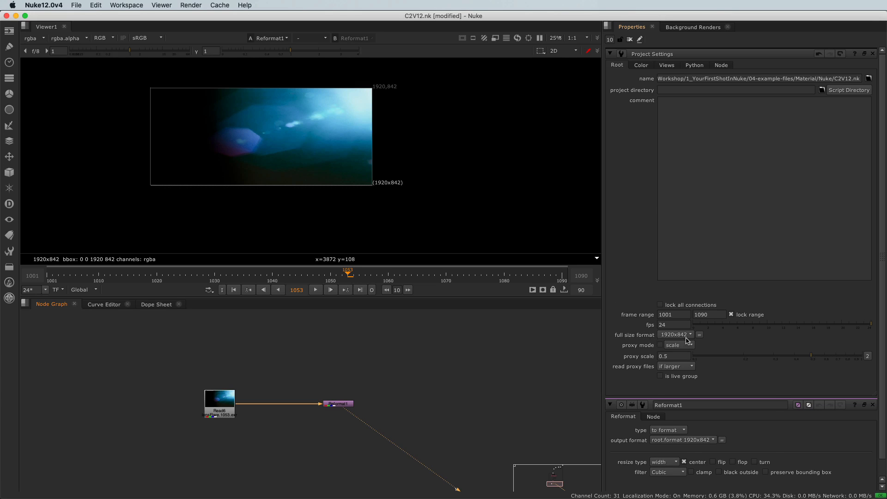
pyautogui.click(675, 335)
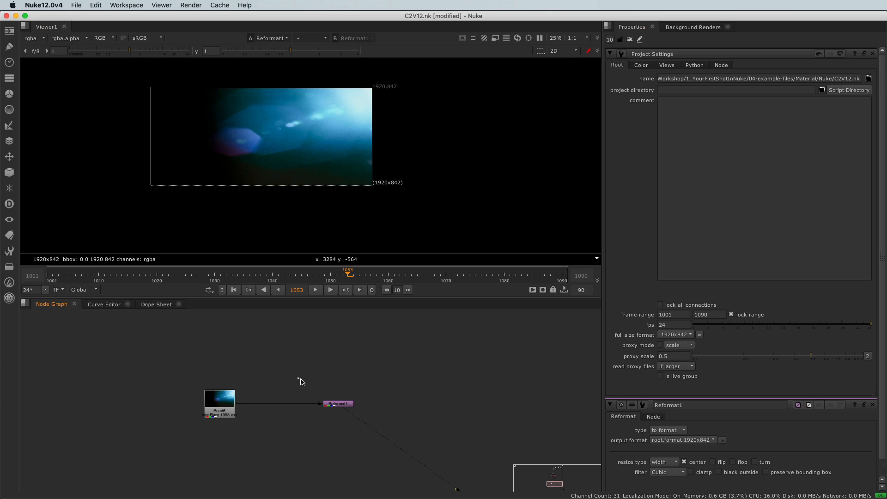
pyautogui.click(338, 404)
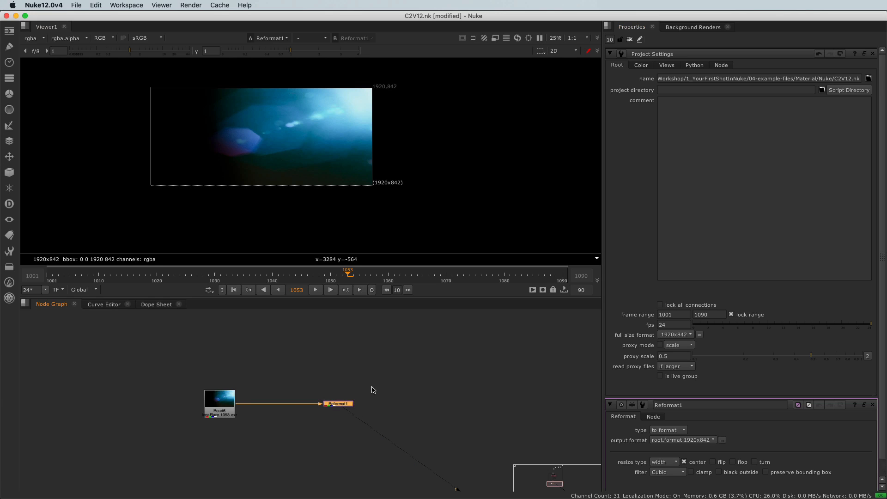
pyautogui.moveTo(350, 408)
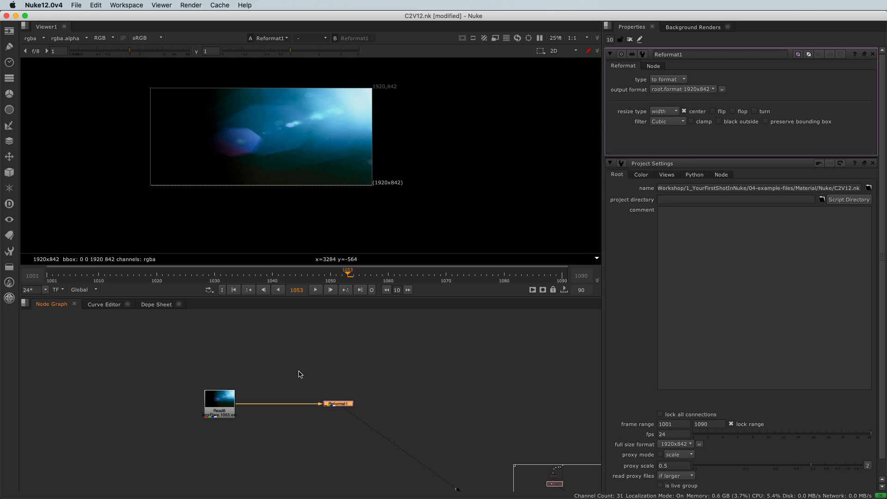
# Try a 200x200 box on Reformat1, then return to 'to format' with root.format 1920x842
pyautogui.click(682, 88)
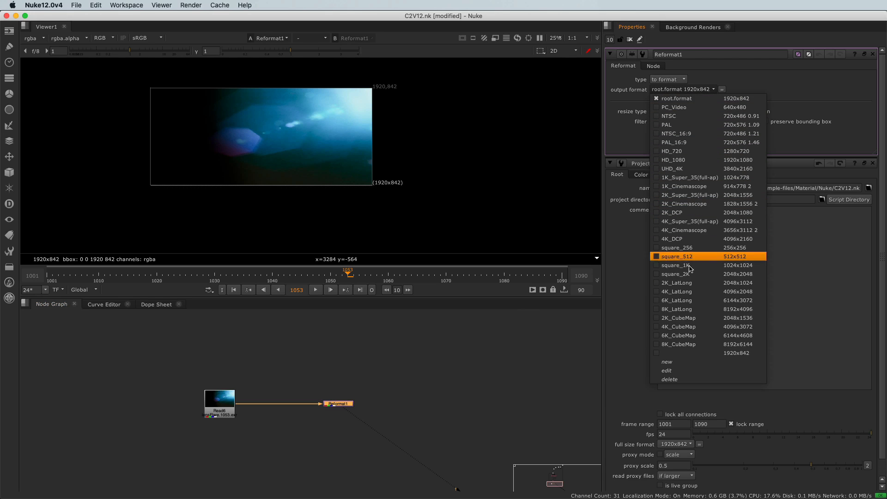
pyautogui.moveTo(693, 366)
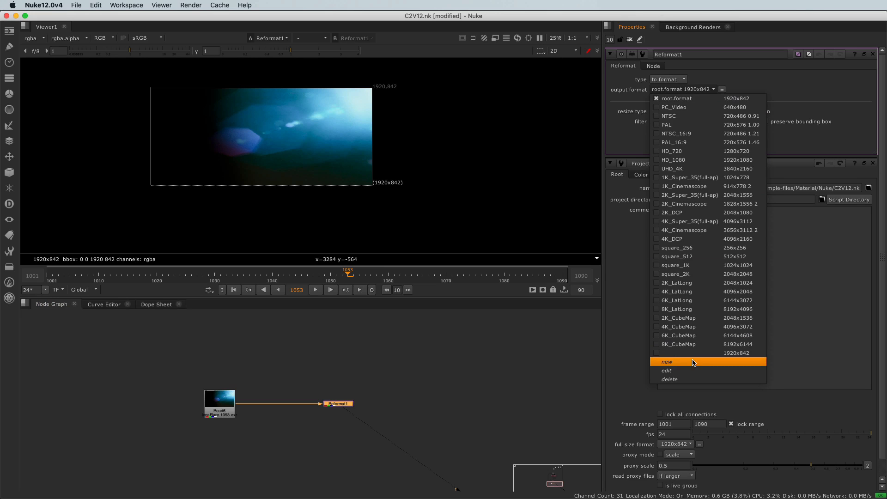
pyautogui.click(683, 89)
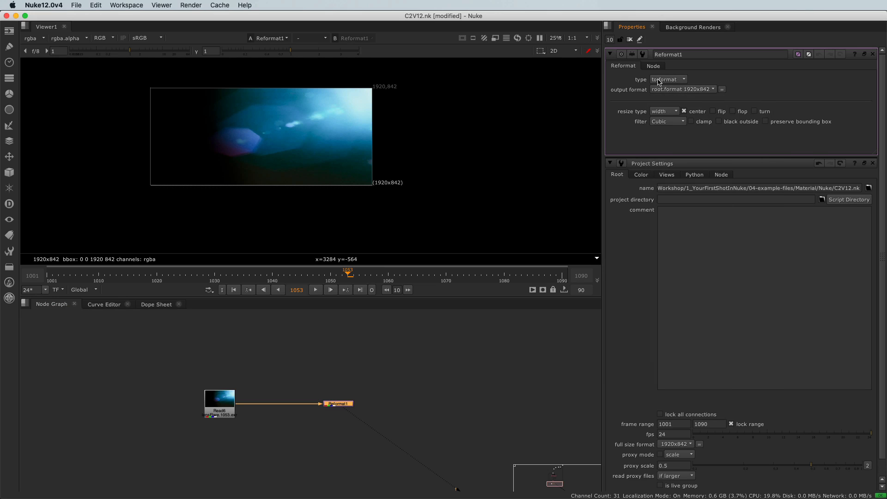
pyautogui.click(668, 79)
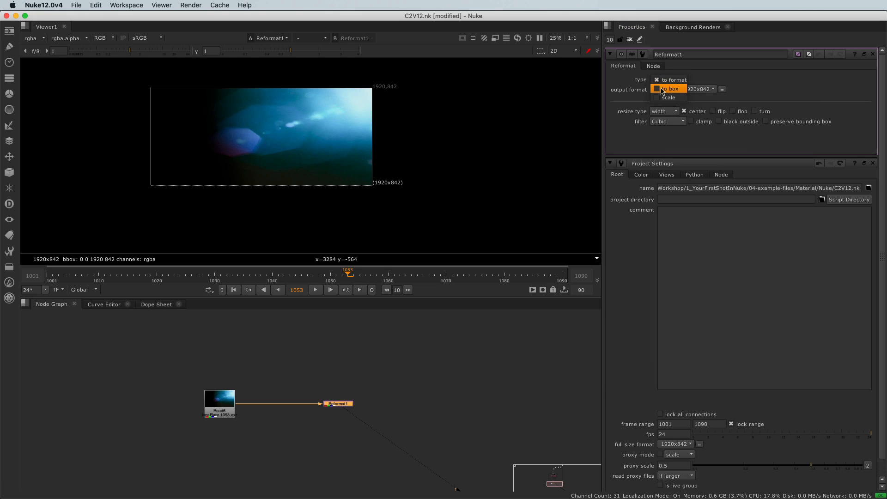
pyautogui.click(671, 89)
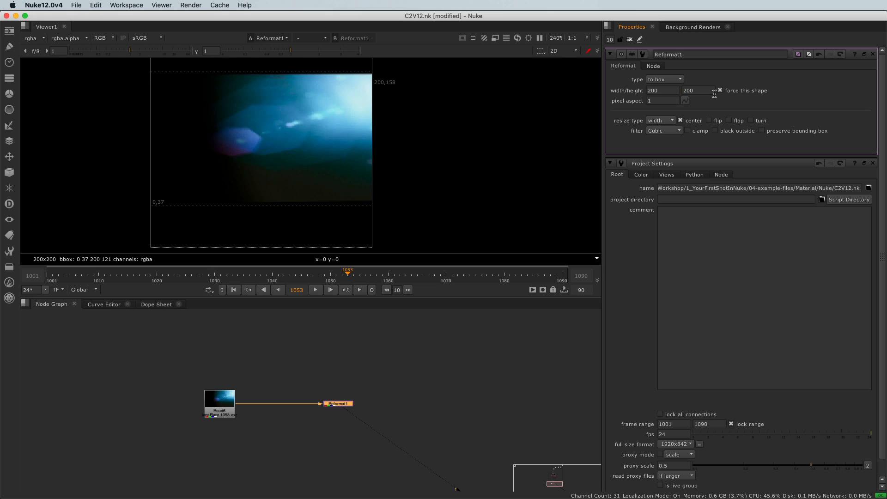
pyautogui.click(662, 91)
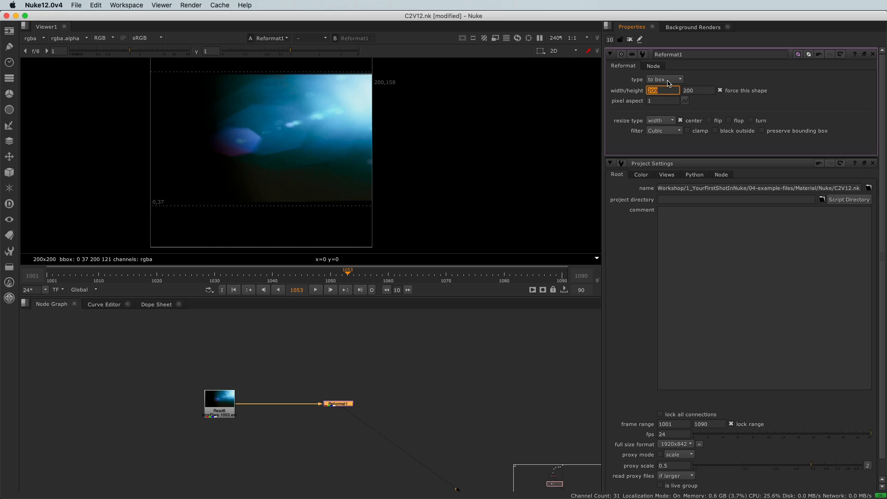
pyautogui.click(664, 79)
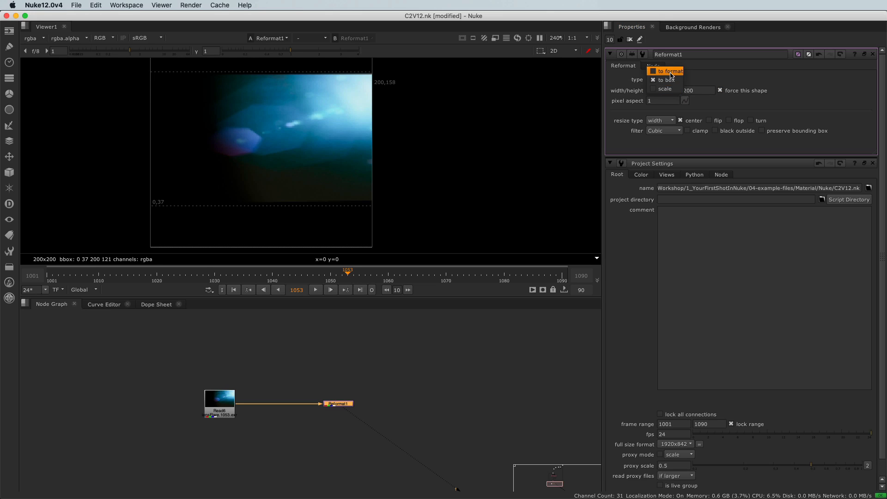
pyautogui.click(670, 71)
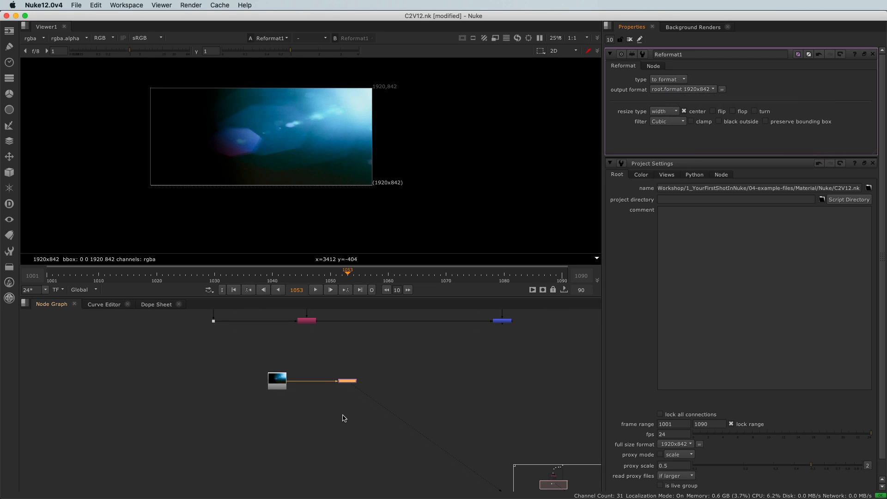
pyautogui.moveTo(509, 408)
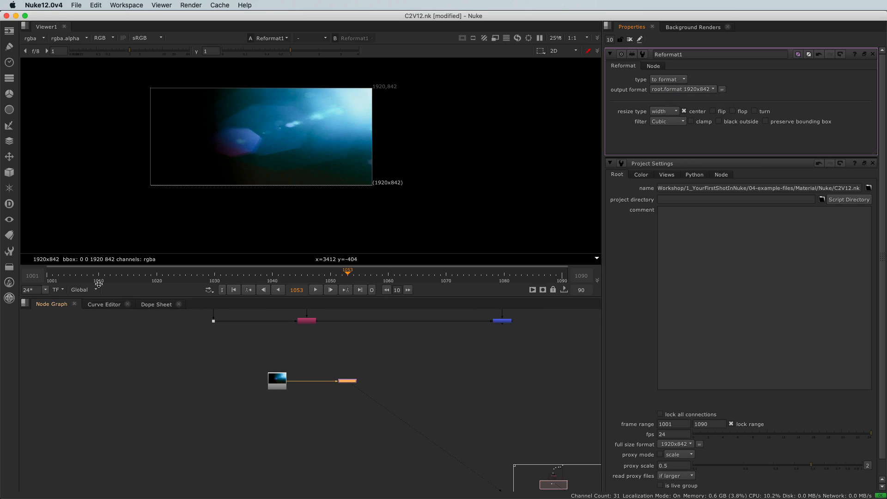
# Add a Merge node after the reformat with B connected to the earth comp
pyautogui.click(9, 140)
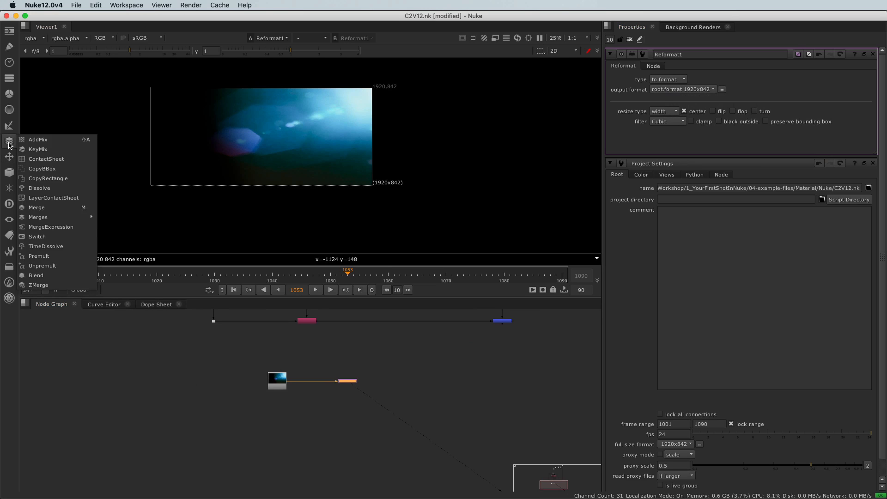
pyautogui.click(36, 207)
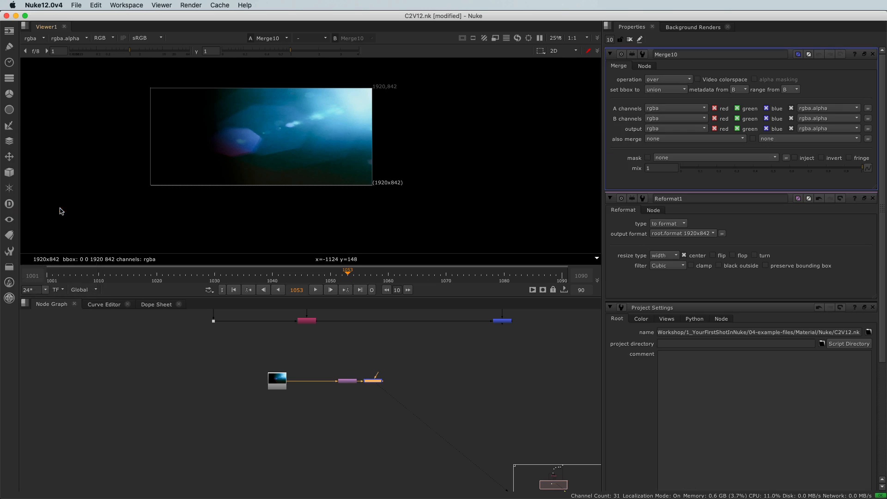
pyautogui.moveTo(374, 381); pyautogui.dragTo(501, 376)
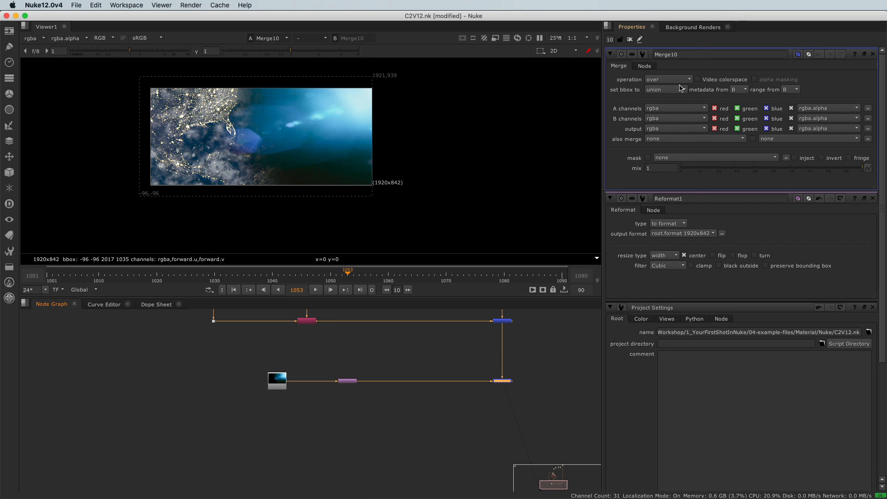
# Set the merge operation to plus, briefly comparing it with screen
pyautogui.click(669, 79)
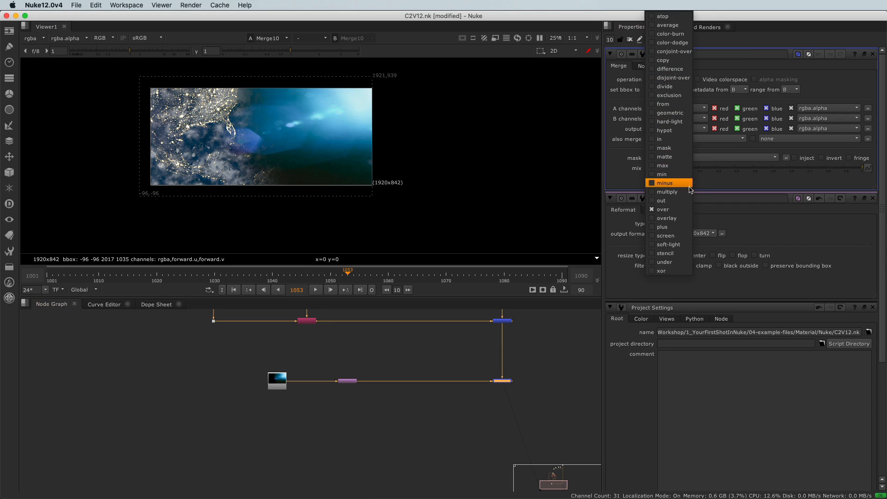
pyautogui.click(661, 227)
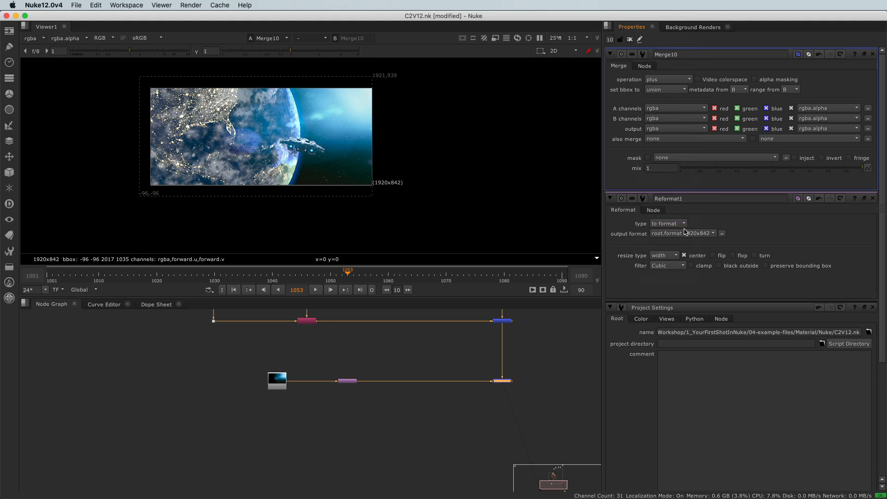
pyautogui.moveTo(268, 116)
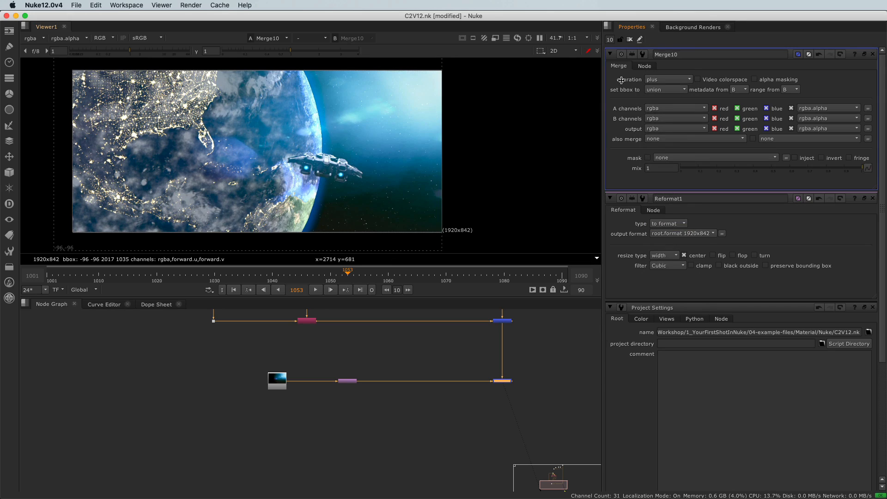
pyautogui.click(668, 78)
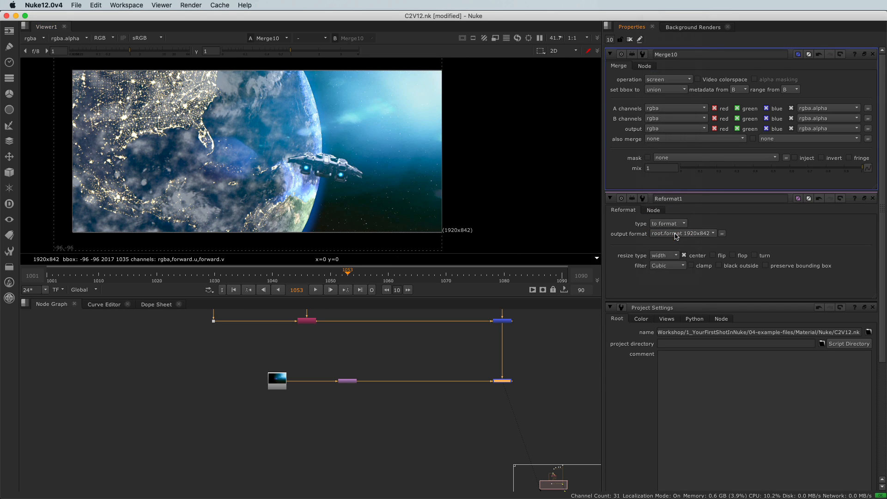
pyautogui.click(668, 79)
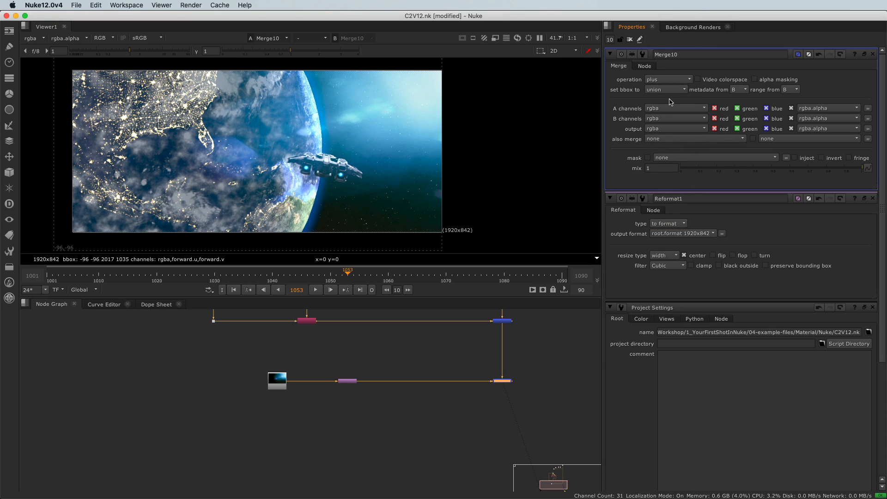
# Set Merge10's operation to screen after briefly comparing it with plus
pyautogui.click(668, 79)
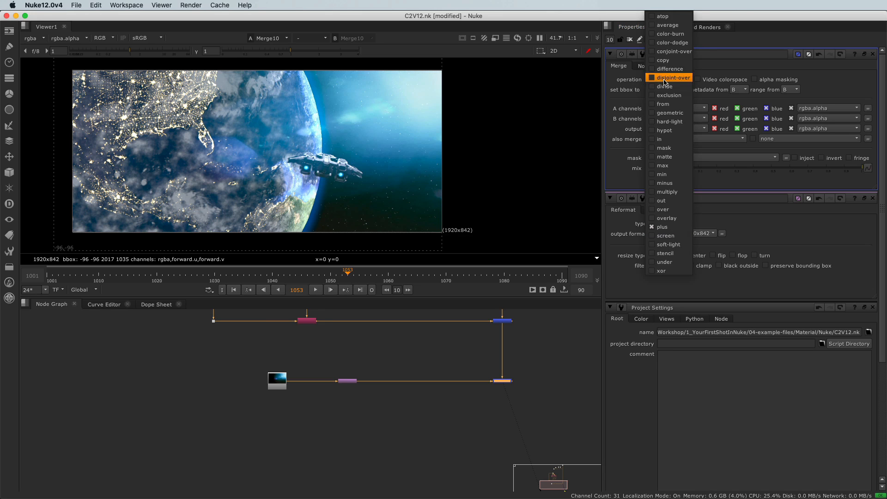
pyautogui.click(662, 227)
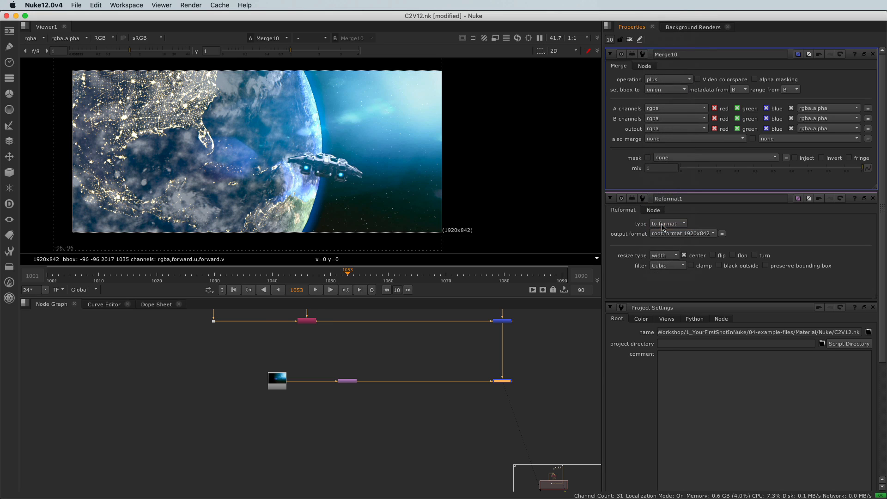
pyautogui.press('Down')
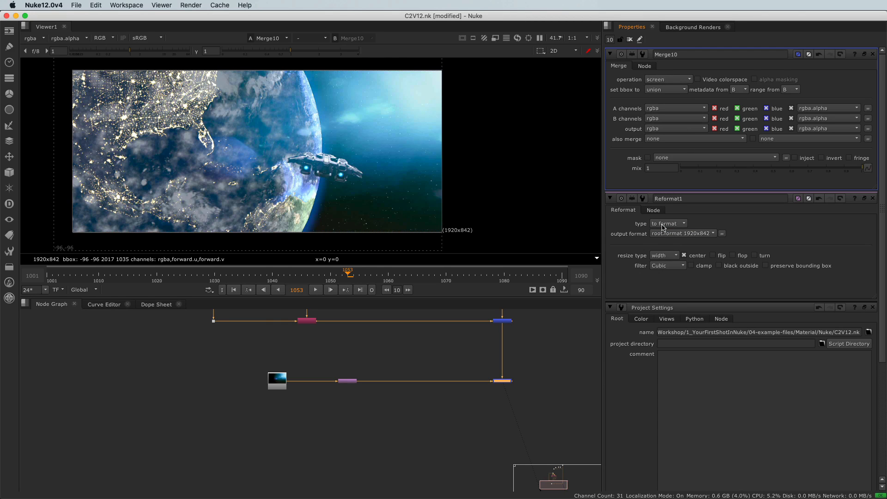
pyautogui.click(668, 80)
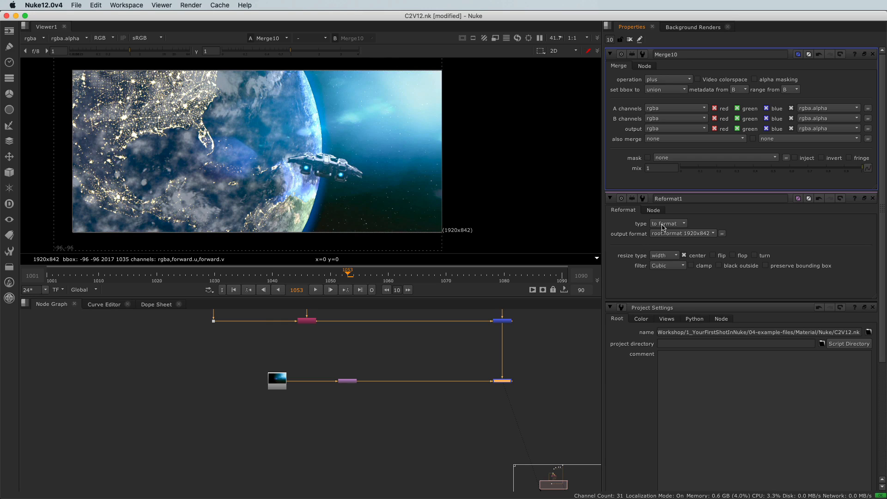
pyautogui.moveTo(308, 119)
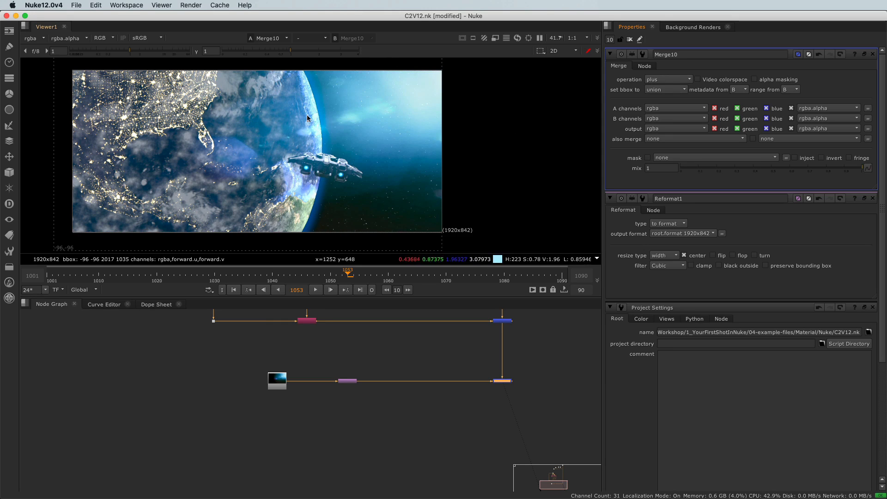
pyautogui.click(669, 78)
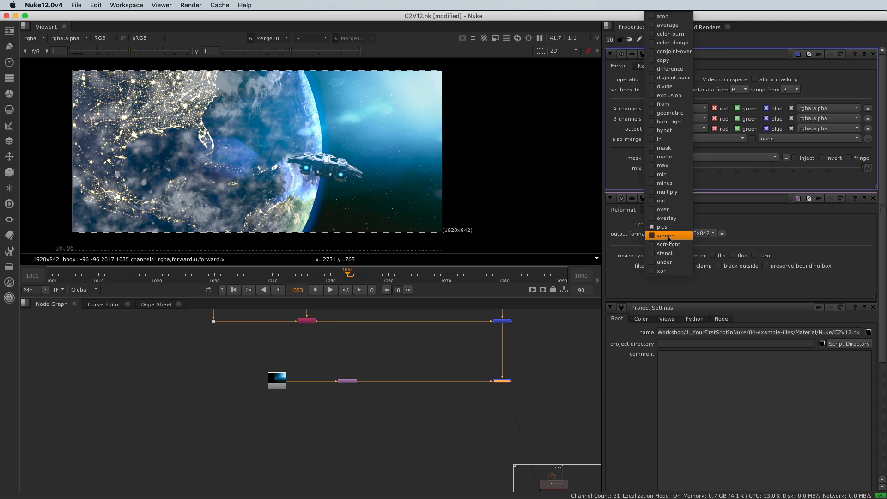
pyautogui.click(666, 235)
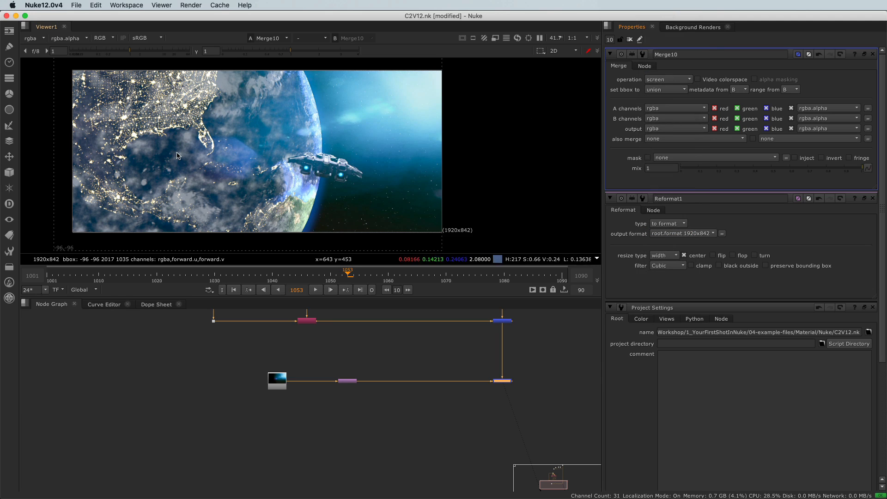
pyautogui.moveTo(177, 156)
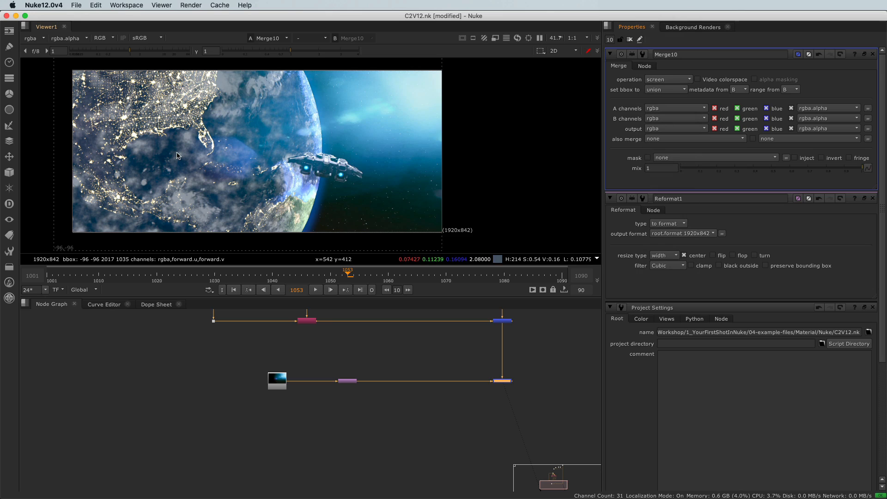
pyautogui.moveTo(311, 386)
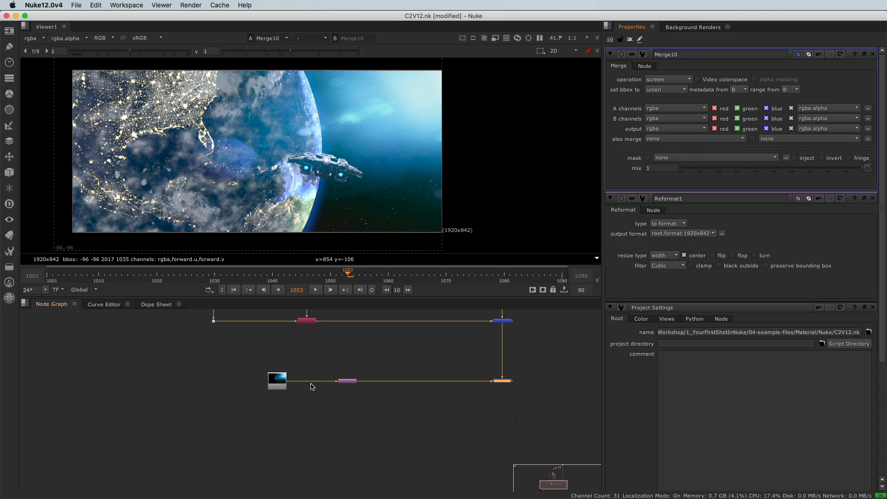
pyautogui.moveTo(388, 423)
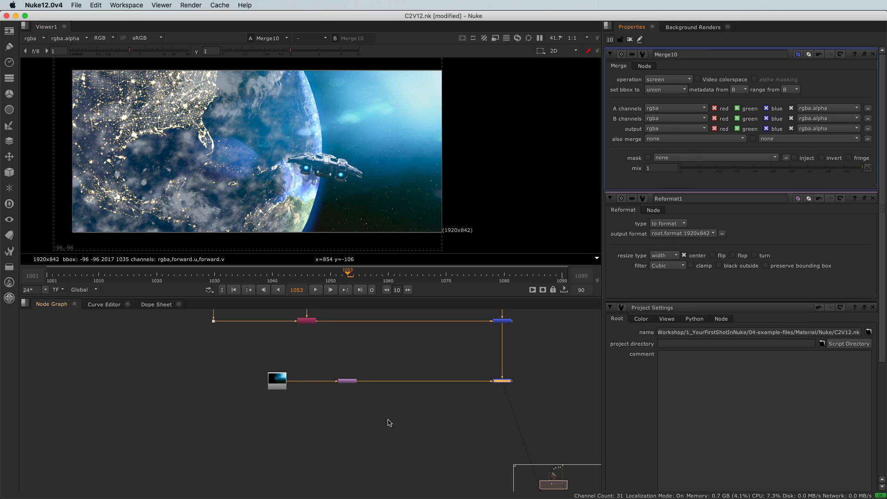